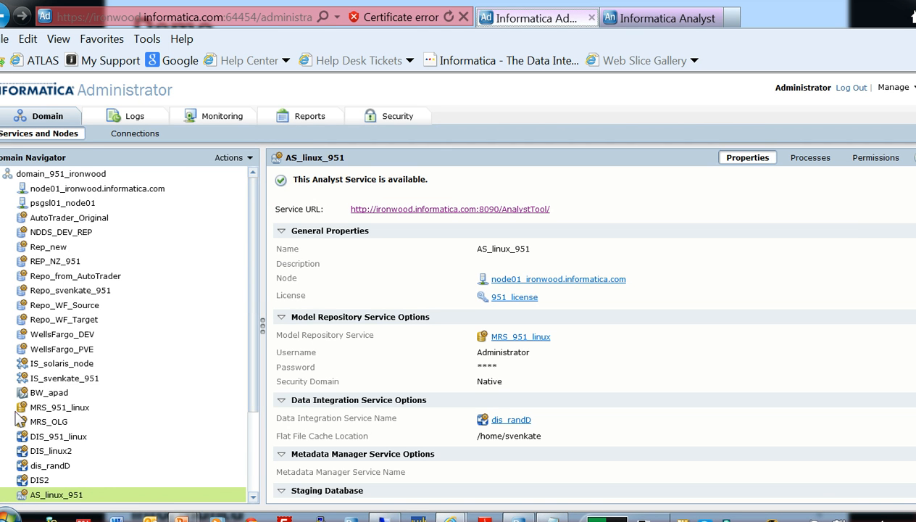
mouse_move(459, 102)
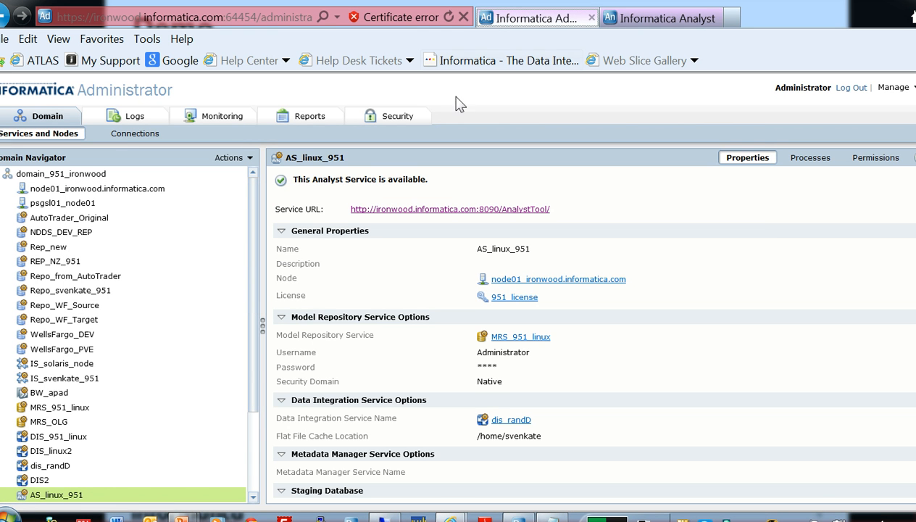
mouse_move(71, 289)
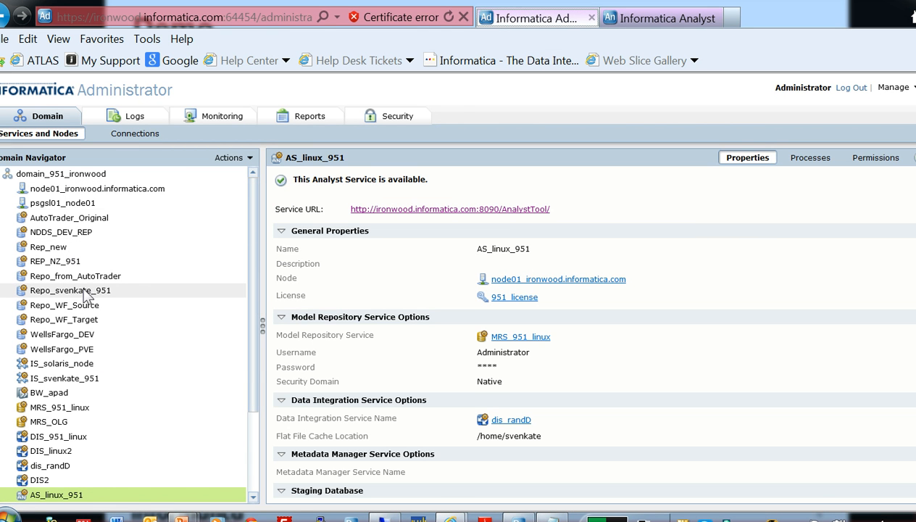
mouse_move(71, 290)
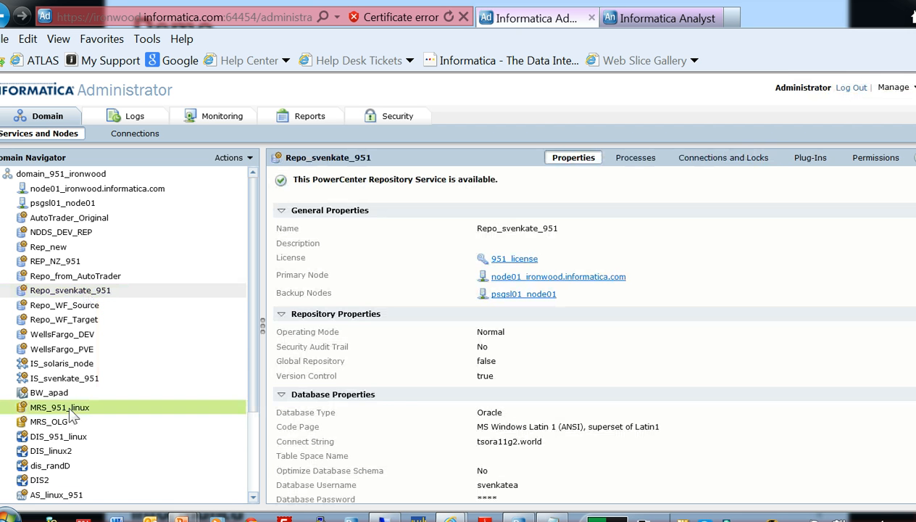
Select MRS_951_linux in the Domain Navigator to view its properties and Oracle database settings.
left_click(59, 406)
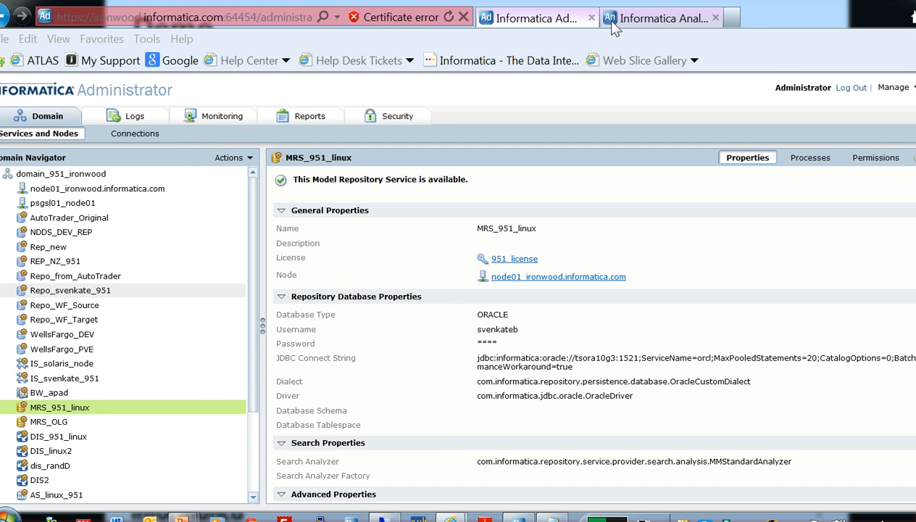
left_click(656, 17)
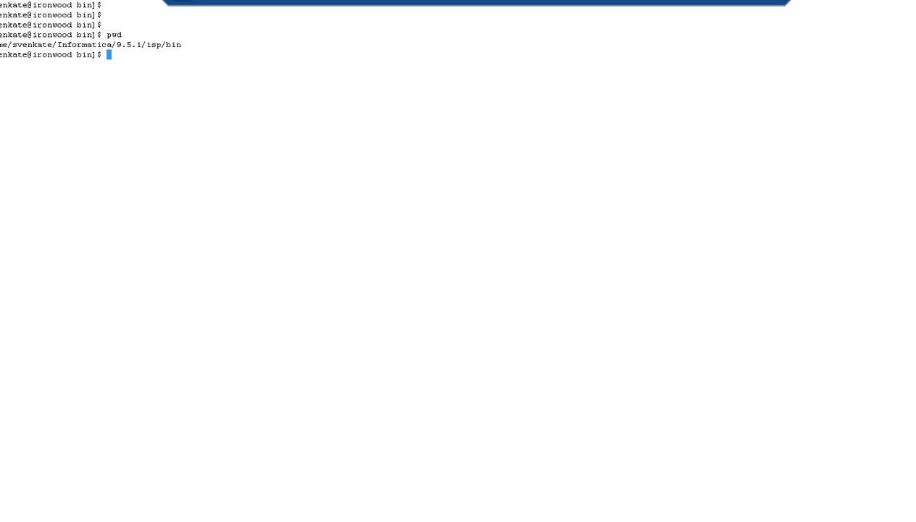
Enter infacmd.sh ps migratescorecards for domain_951_ironwood, MRS_951_linux, DIS_linux2, migrating from 9.1.0.
type("infacmd.sh ps migratescorecards -dn domain_951_ironwood -hp ironwood:64459 -un Administrator -pd Administrator -msn MRS_951_linux -dsn DIS_linux2 -mfr 9.1.0")
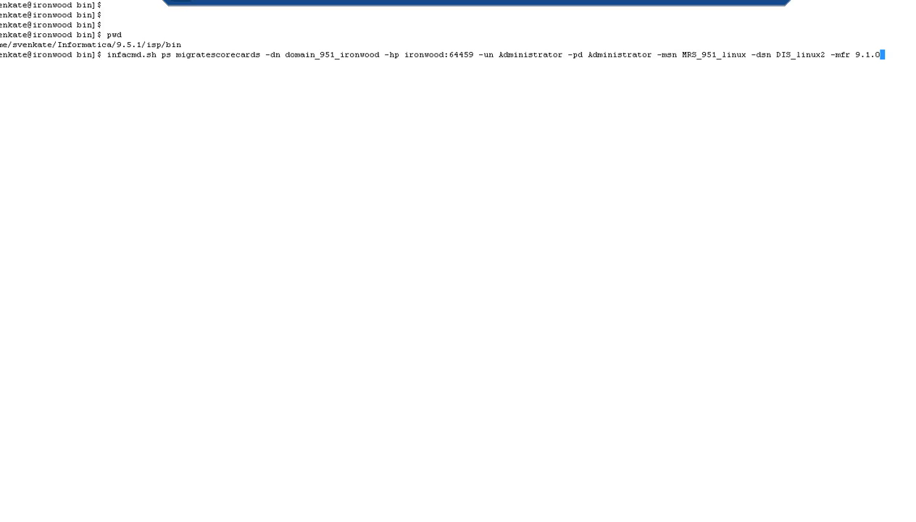
double_click(801, 54)
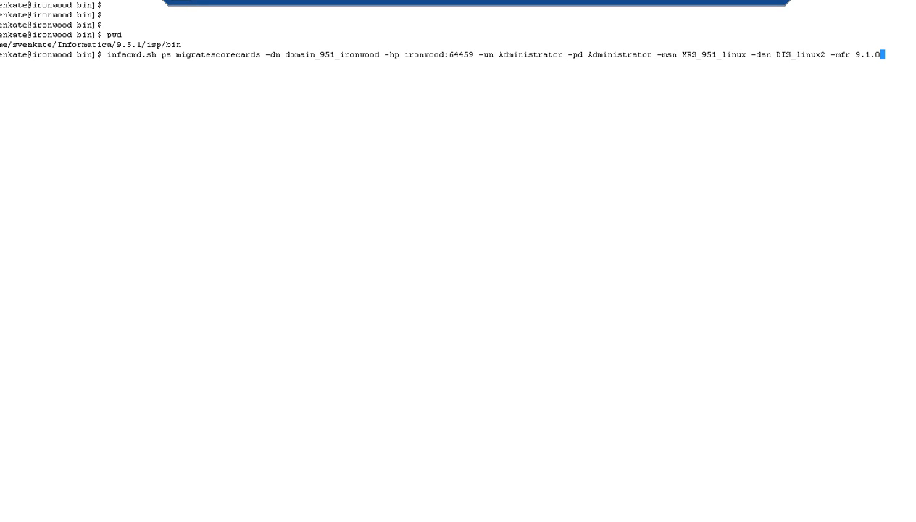
double_click(840, 54)
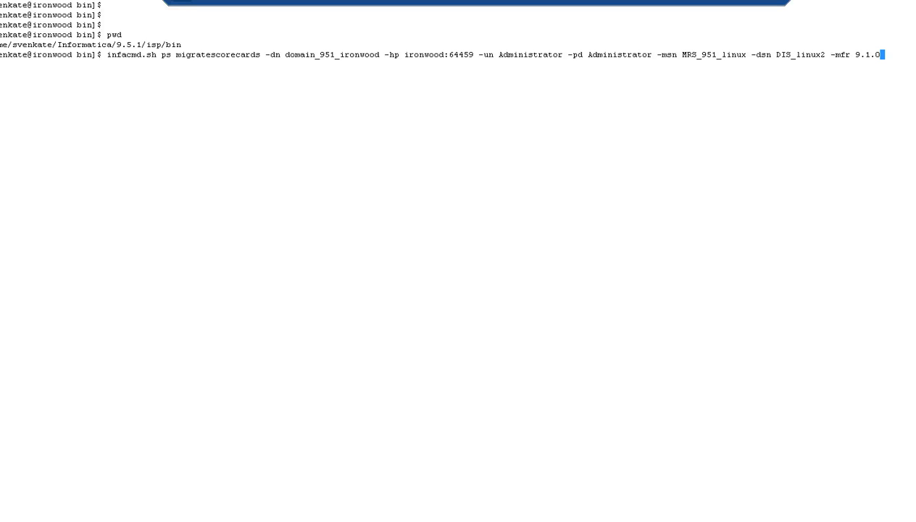
Run migratescorecards without the -mfr 9.1.0 option to see the missing-option usage error.
key("BackSpace")
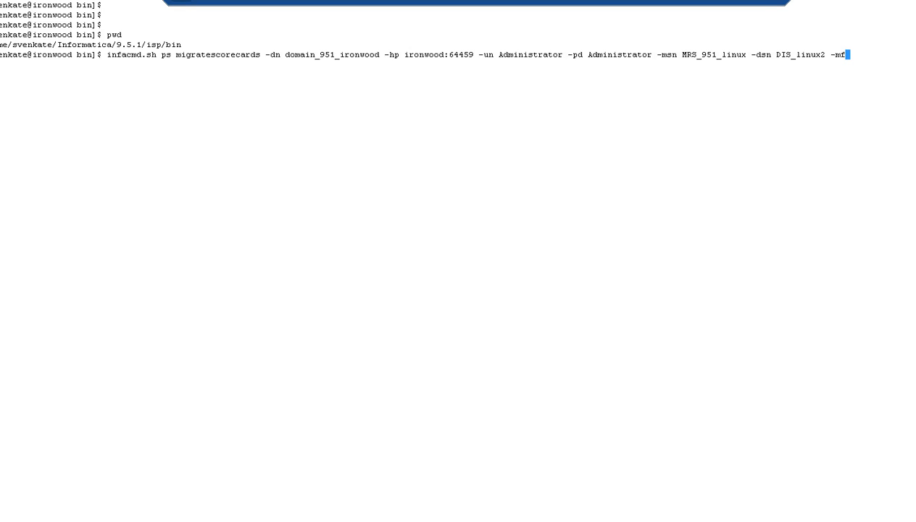
key("BackSpace")
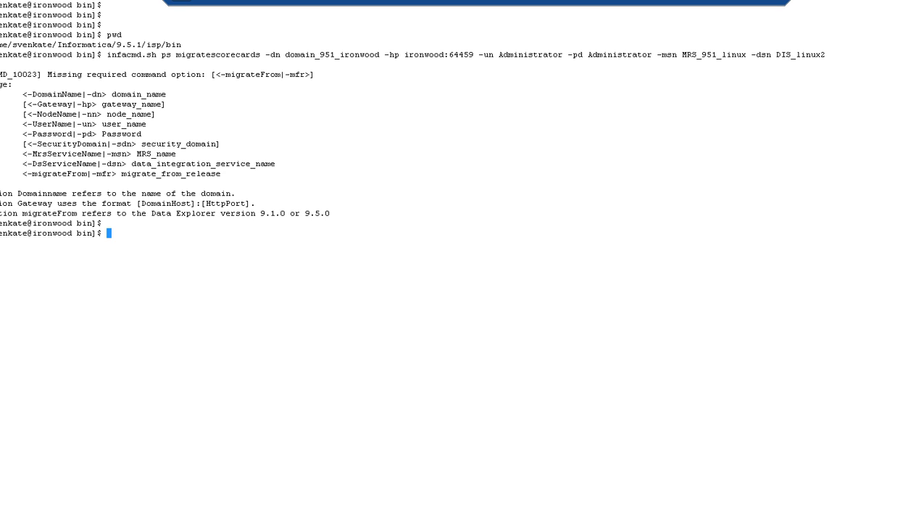
Clear the terminal and retype the full migratescorecards command with all options.
type("clear")
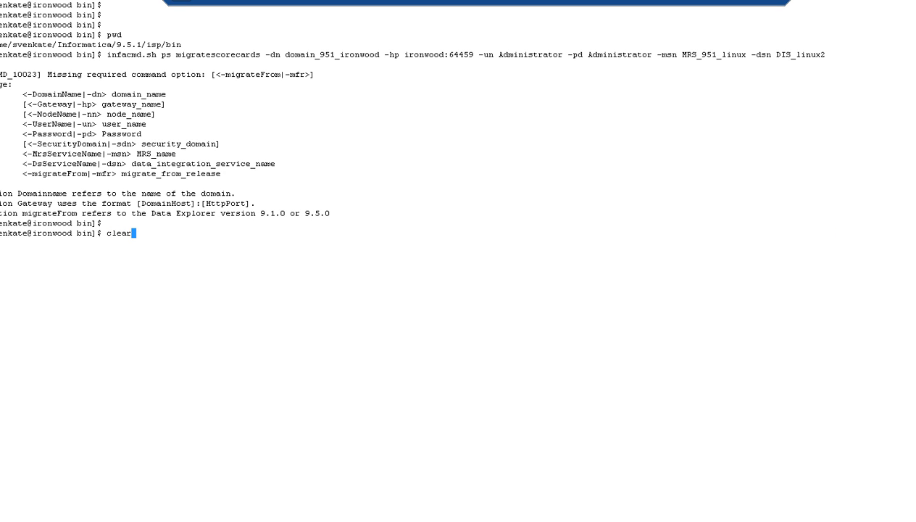
type("infacmd.sh ps migratescorecards -dn domain_951_ironwood -hp ironwood:64459 -un Administrator -pd Administrator -msn MRS_951_linux -dsn DIS_linux2 -mfr 9.1.0")
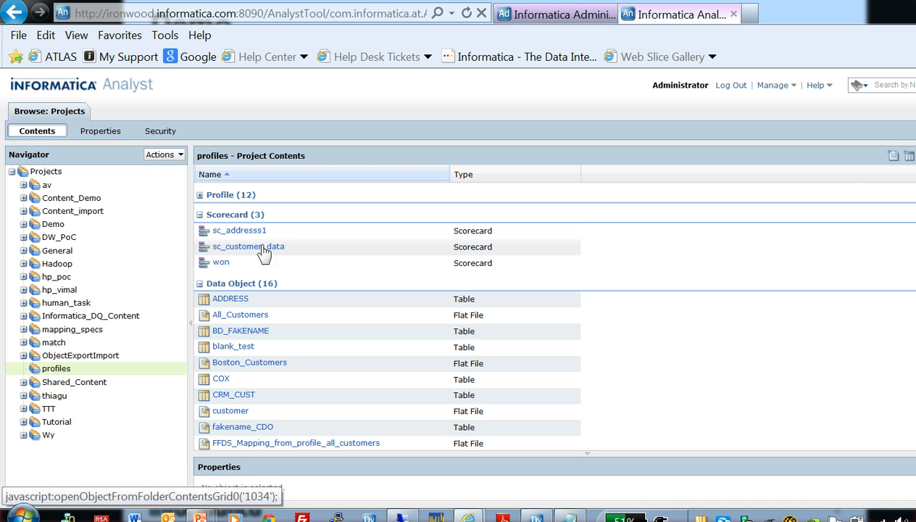
Open the sc_customer_data scorecard from the profiles project.
left_click(248, 246)
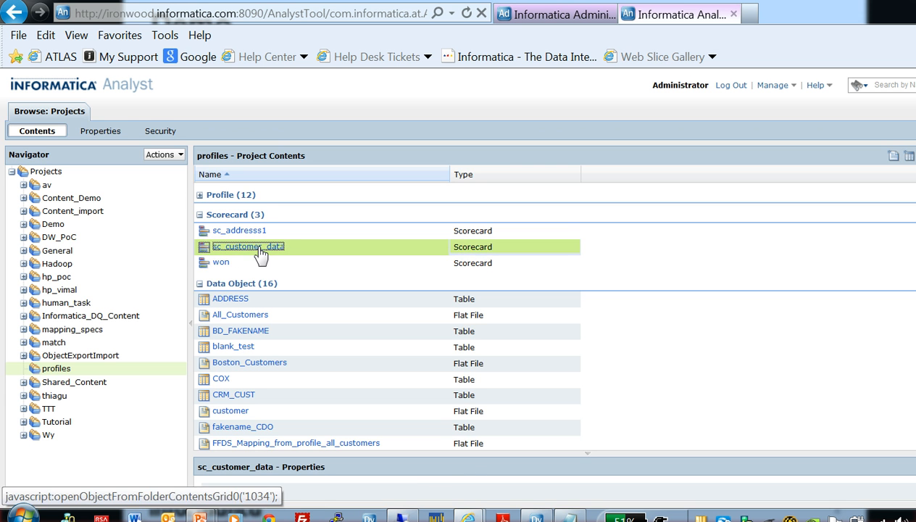
double_click(248, 246)
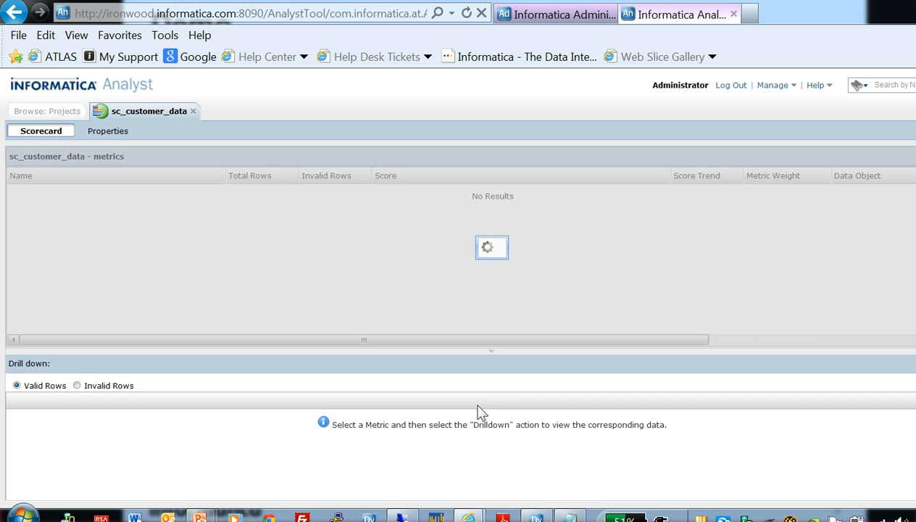